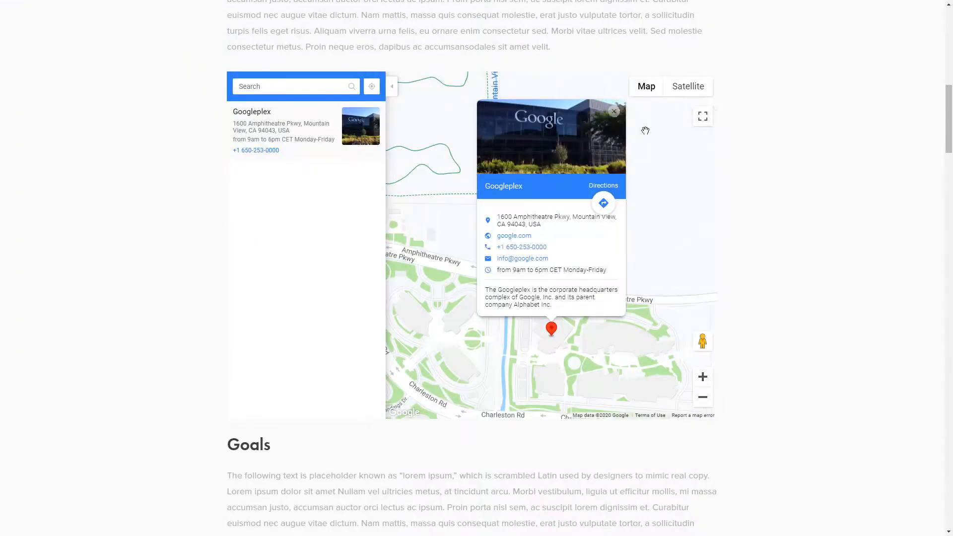
# From the Widgets catalogue, open the Google Maps widget under Tools
pyautogui.click(614, 111)
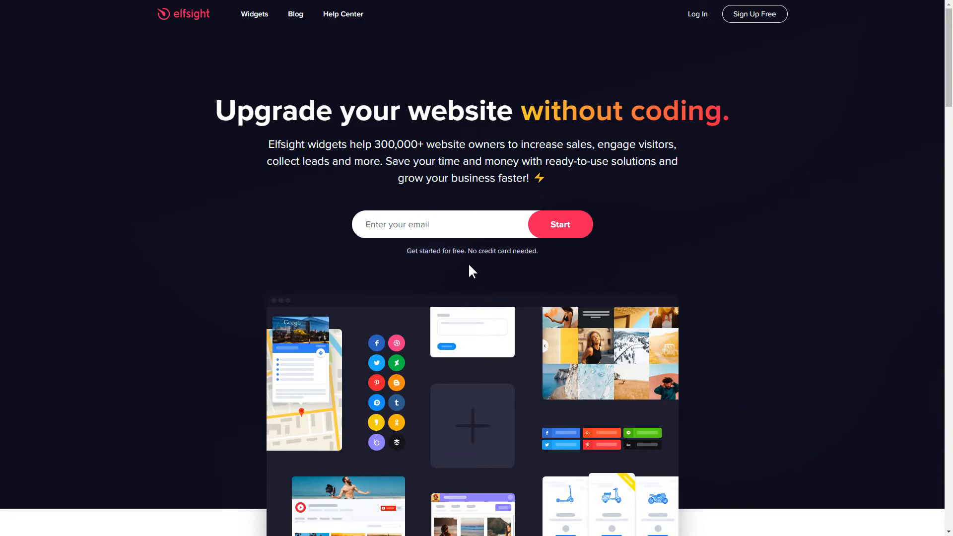
pyautogui.click(254, 14)
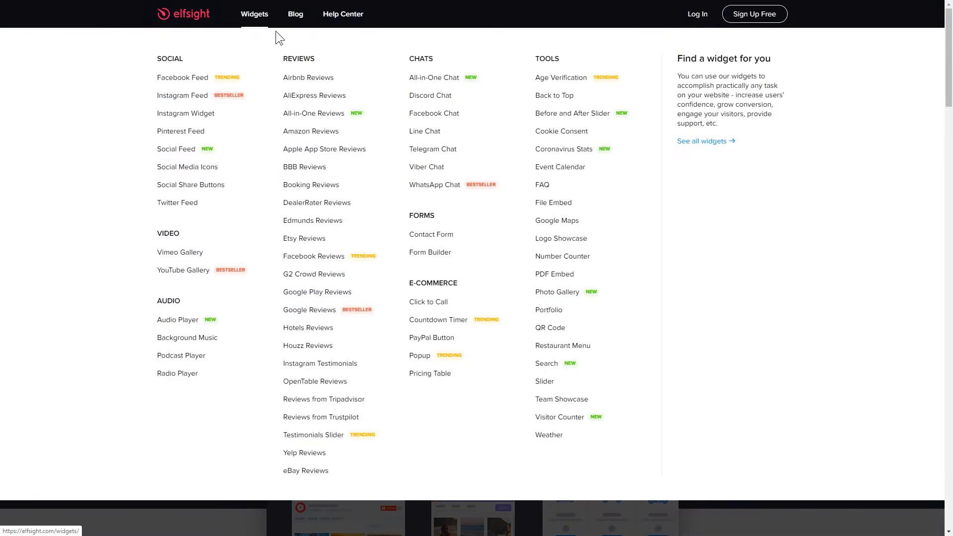
pyautogui.moveTo(561, 227)
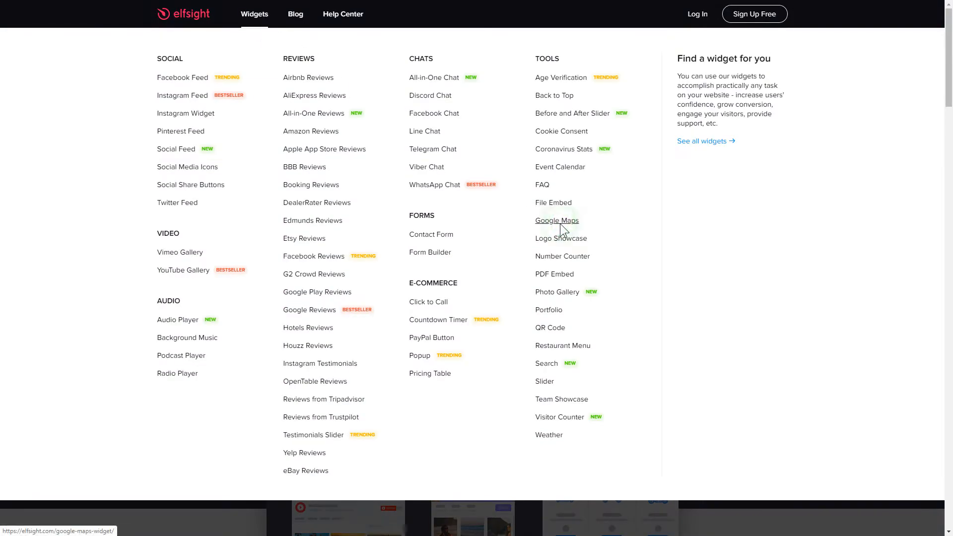
pyautogui.click(557, 220)
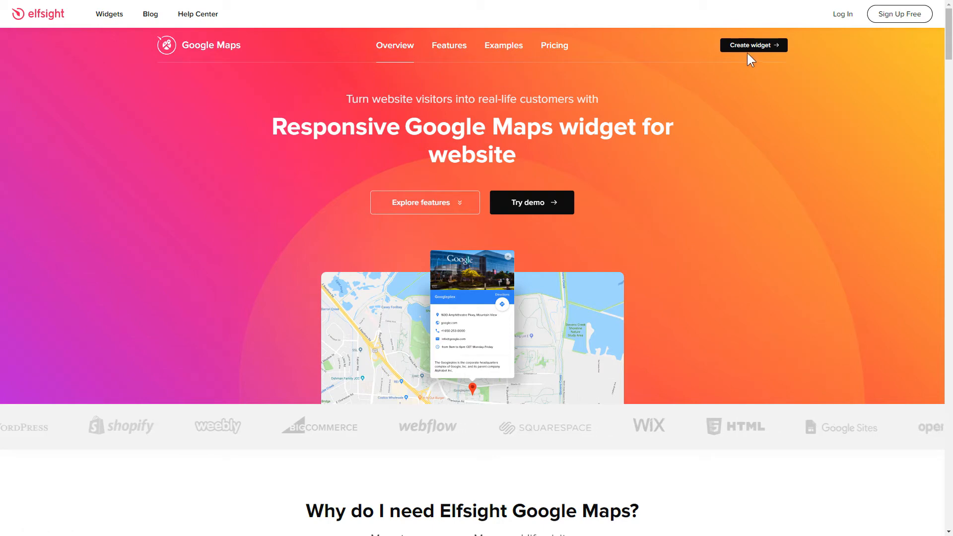
# Create a Google Maps widget and browse its Content, Map, Panel and Style settings
pyautogui.click(754, 45)
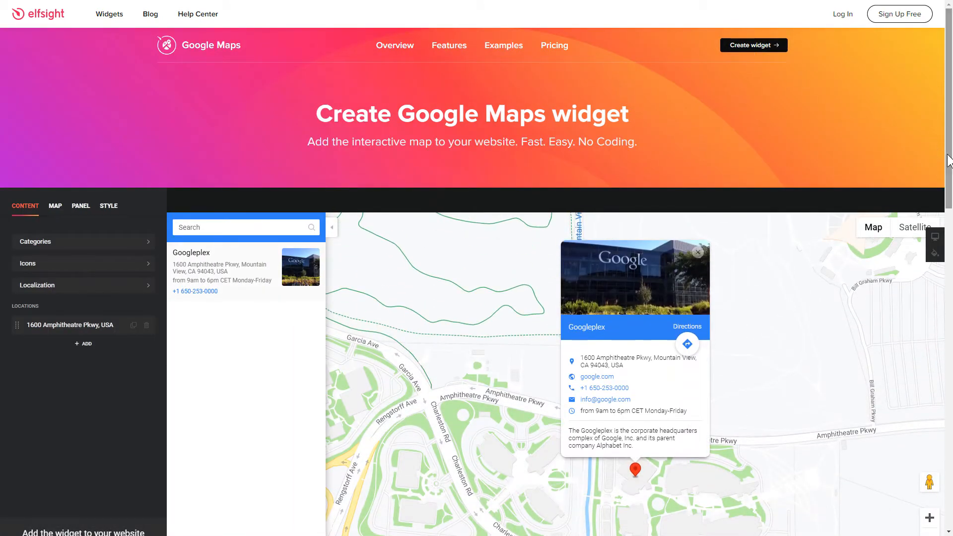
pyautogui.scroll(-3)
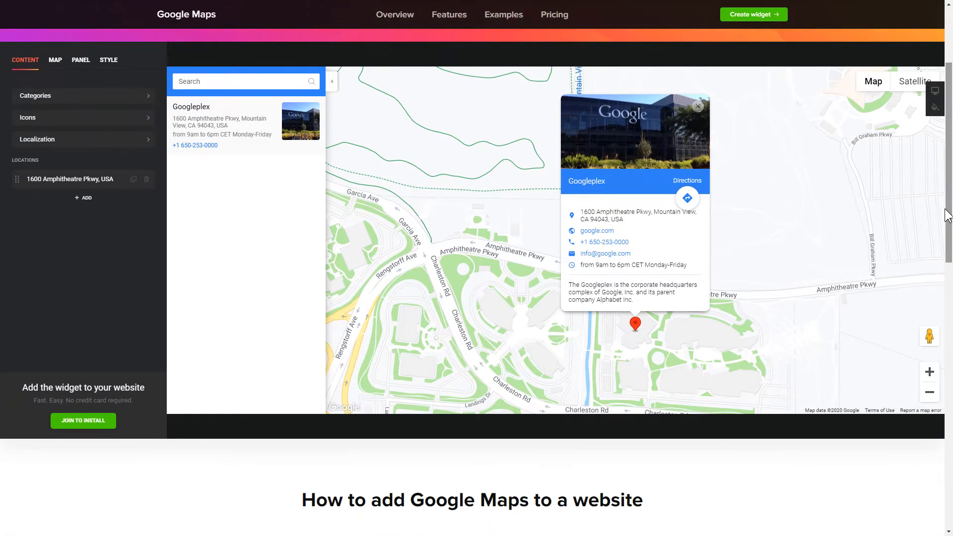
pyautogui.moveTo(617, 239)
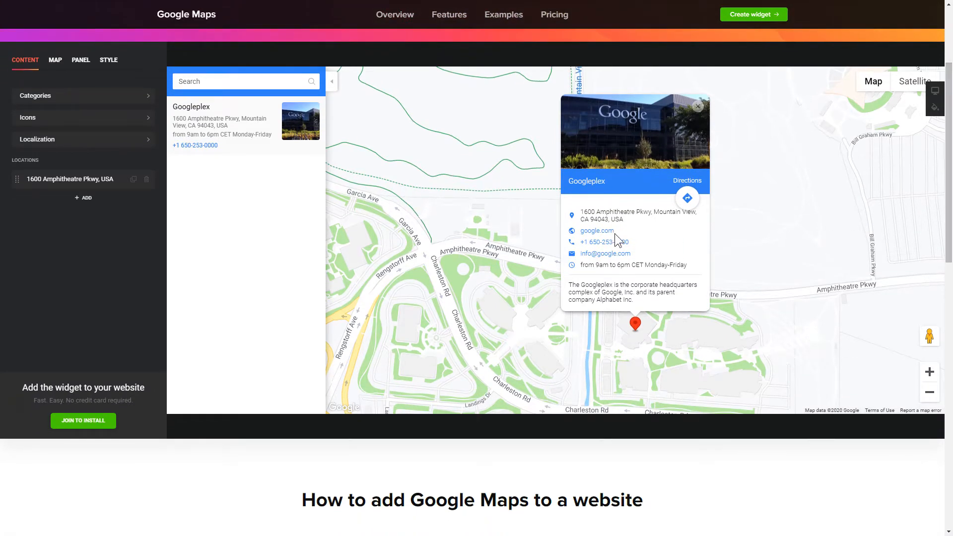
pyautogui.click(37, 139)
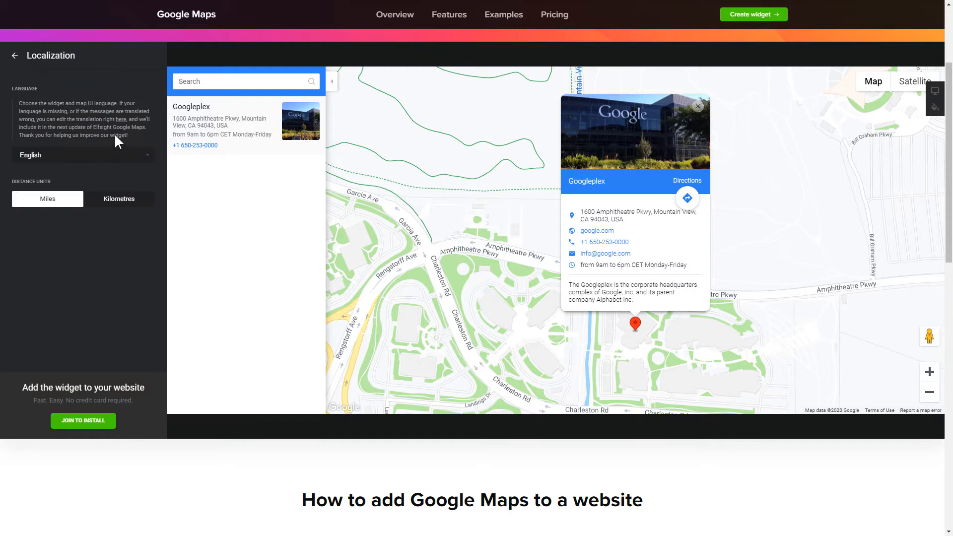
pyautogui.click(14, 55)
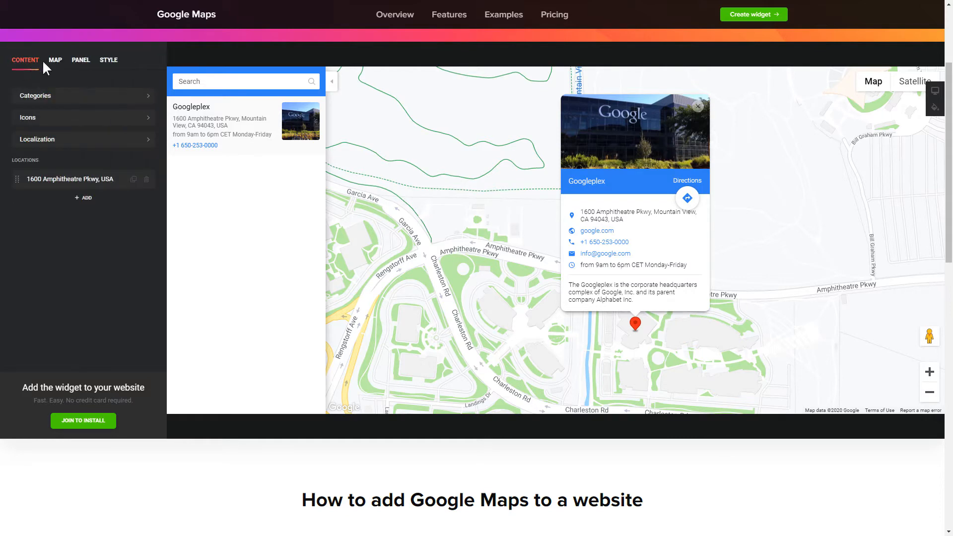
pyautogui.click(55, 59)
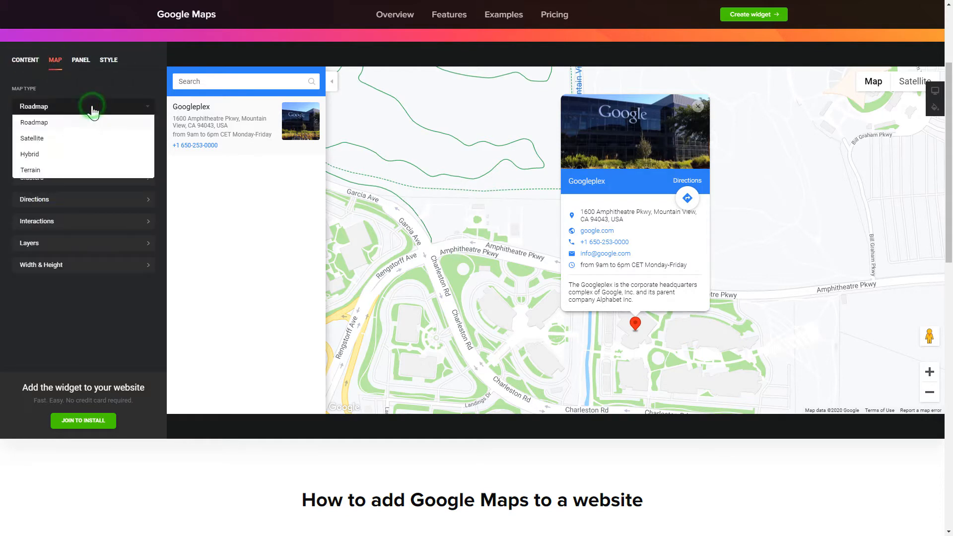
pyautogui.moveTo(79, 69)
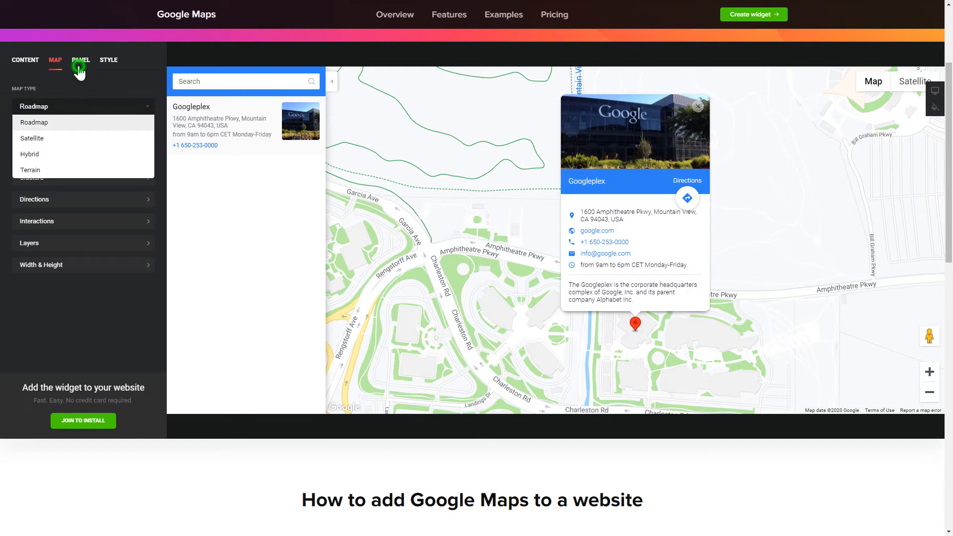
pyautogui.click(81, 59)
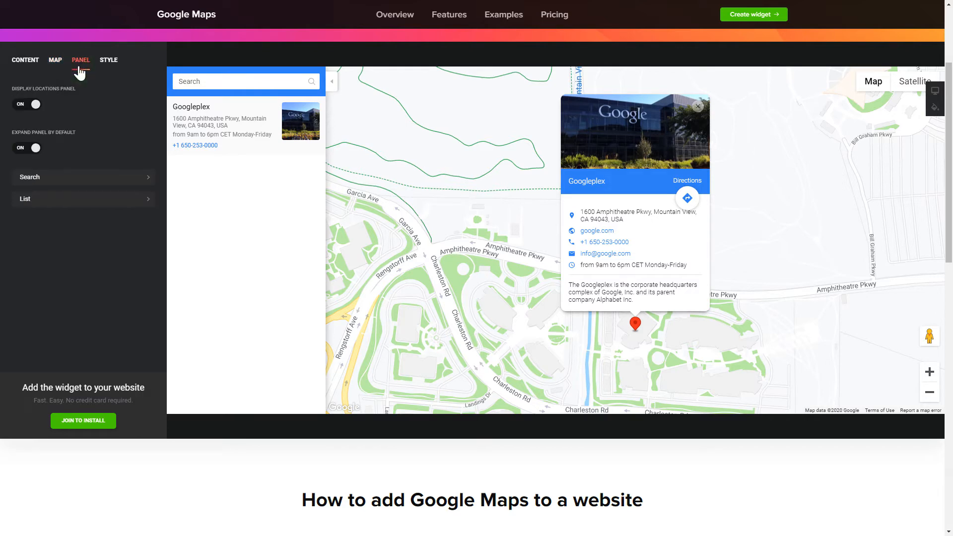
pyautogui.click(108, 60)
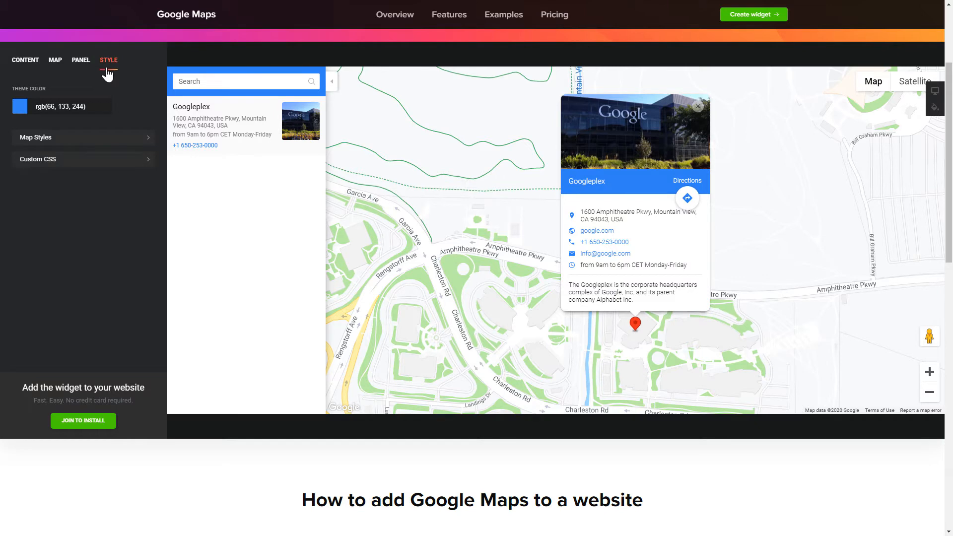
pyautogui.click(25, 59)
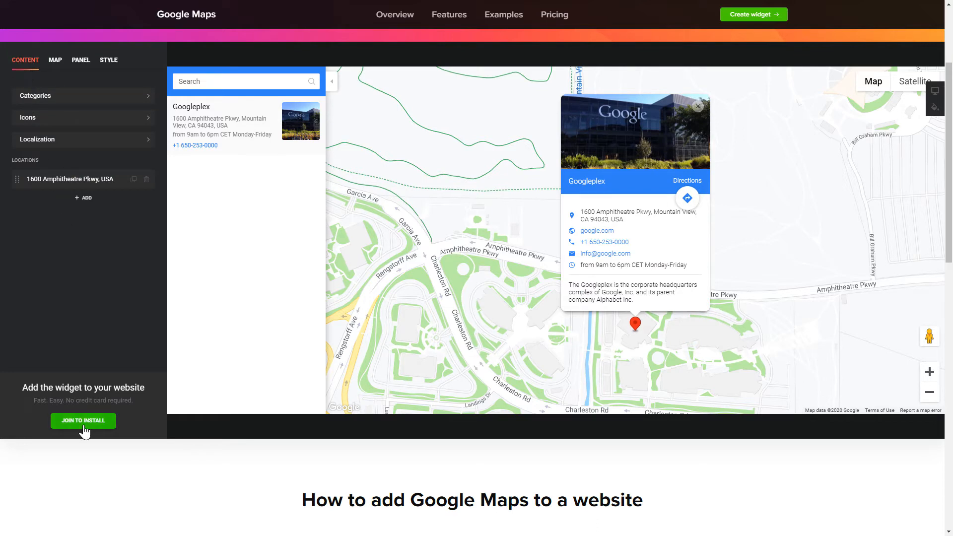
pyautogui.click(83, 420)
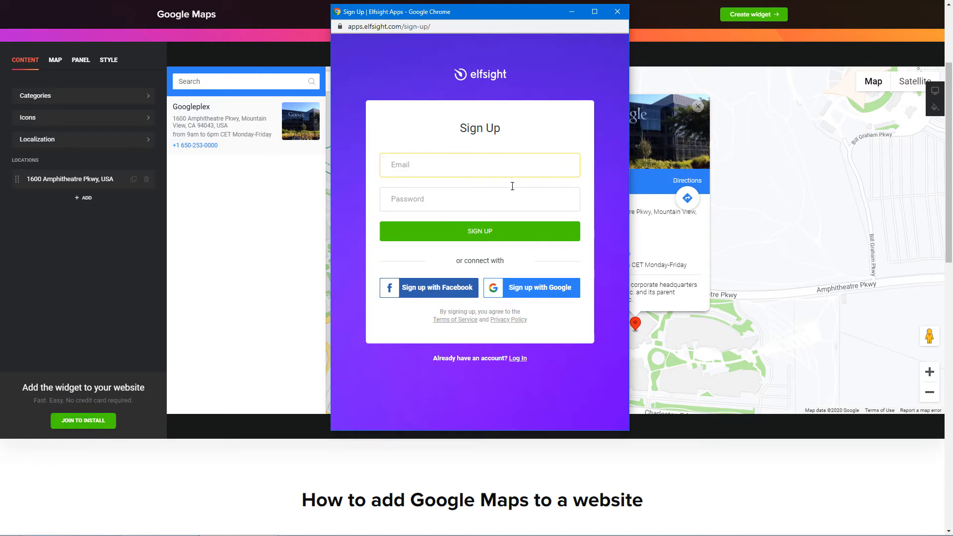
pyautogui.write('example@elfsight.com')
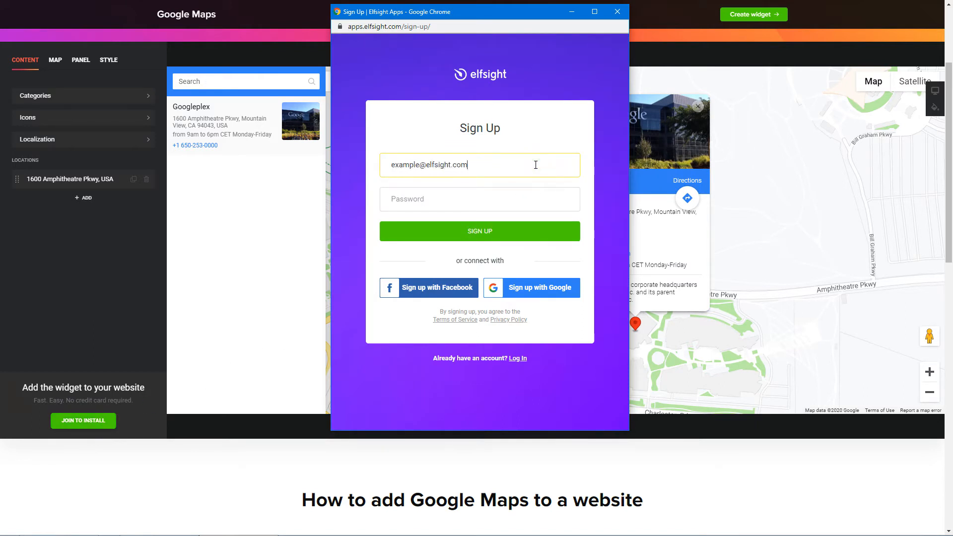
pyautogui.write('•••••')
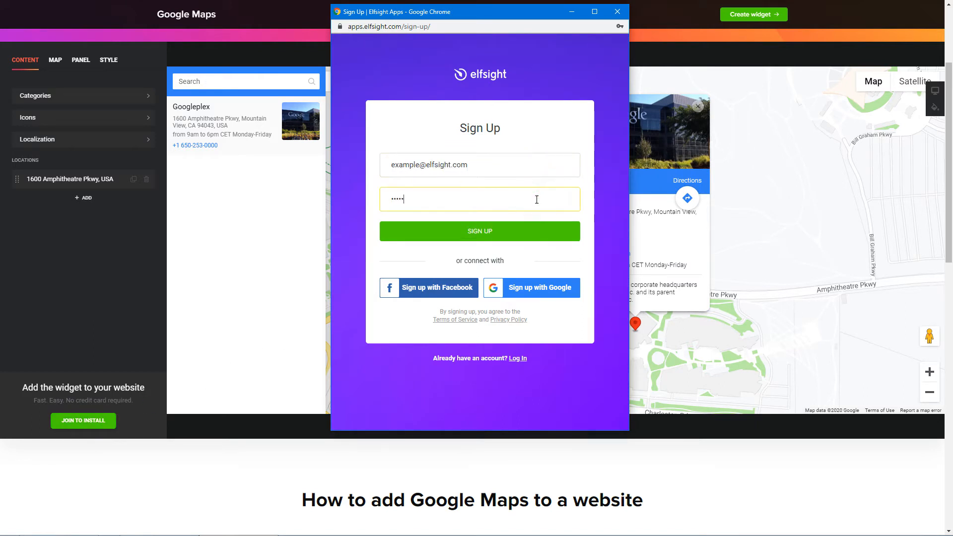
pyautogui.click(480, 232)
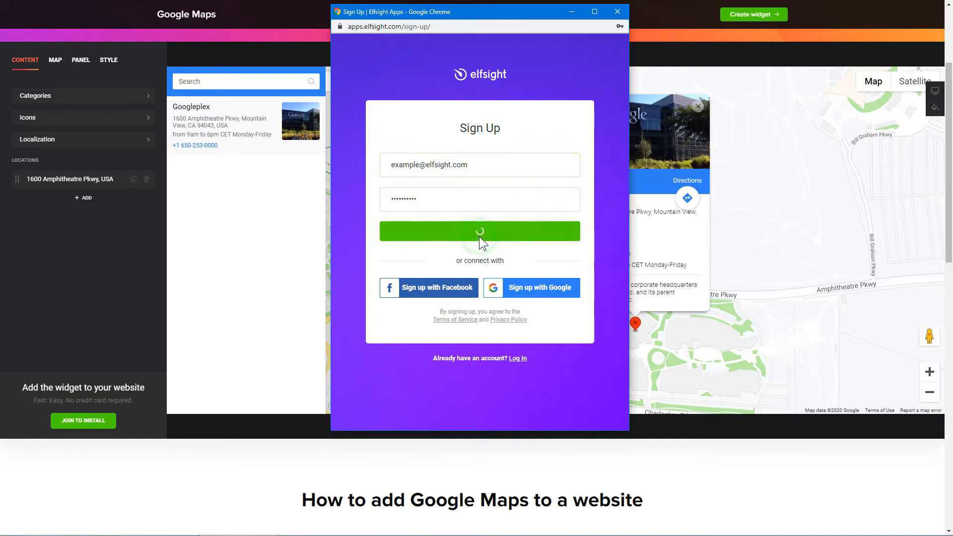
pyautogui.click(480, 231)
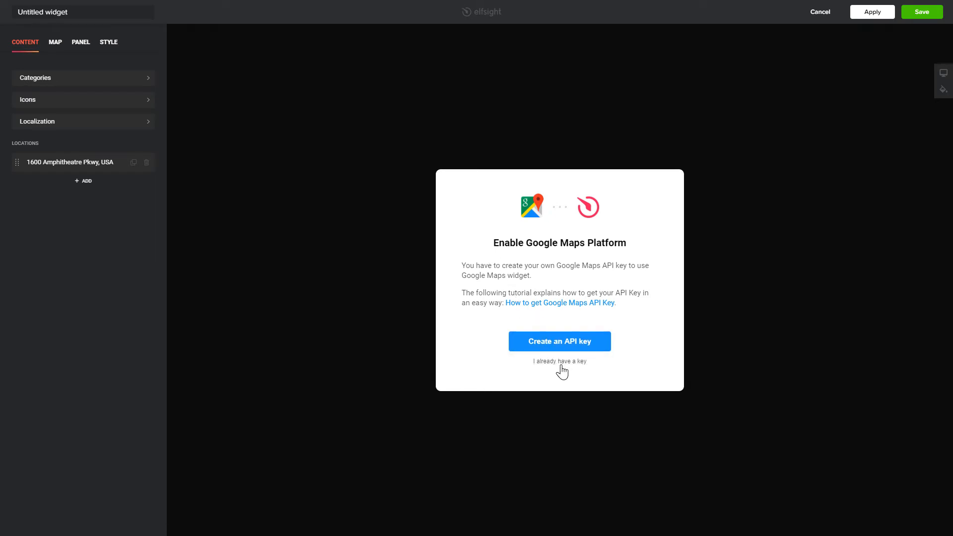
# Paste and save an existing Google Maps API key, then save the widget
pyautogui.click(559, 361)
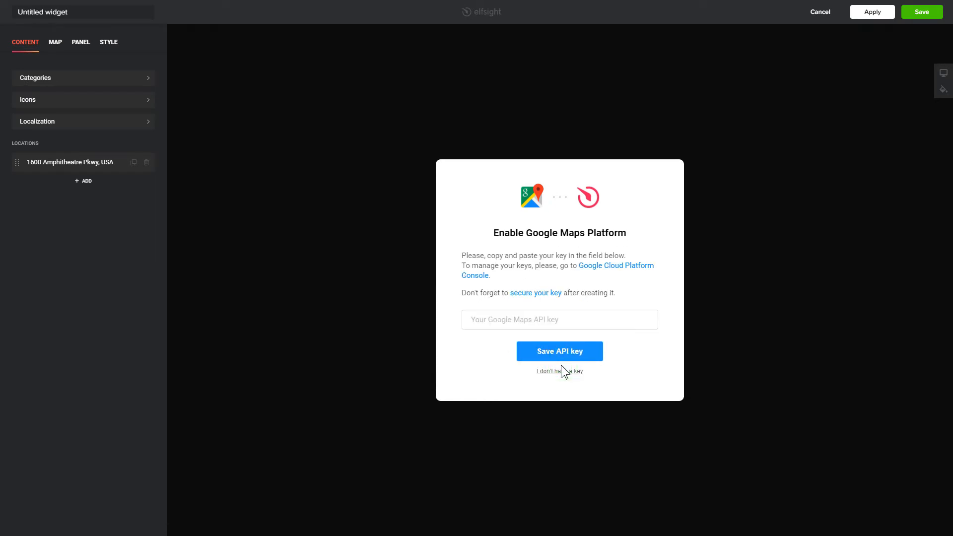
pyautogui.rightClick(571, 320)
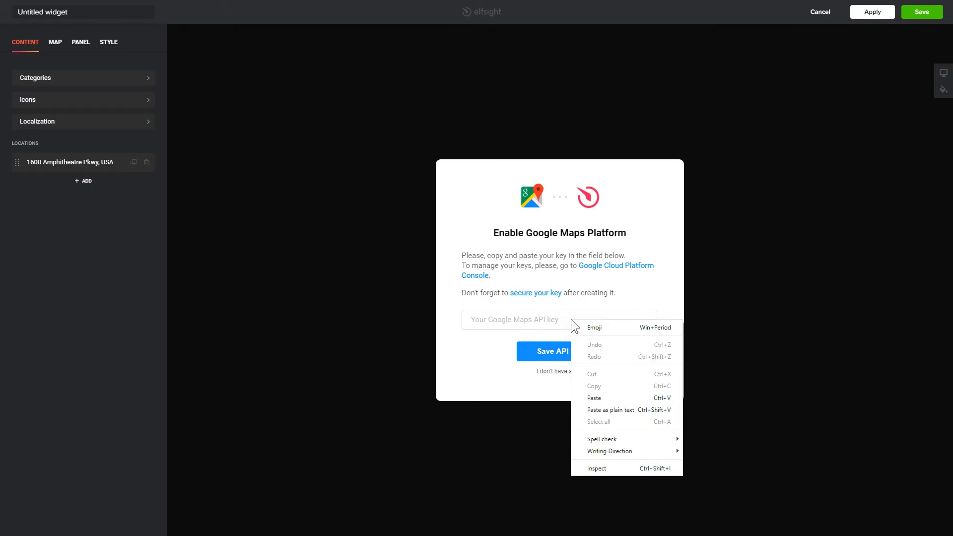
pyautogui.click(595, 398)
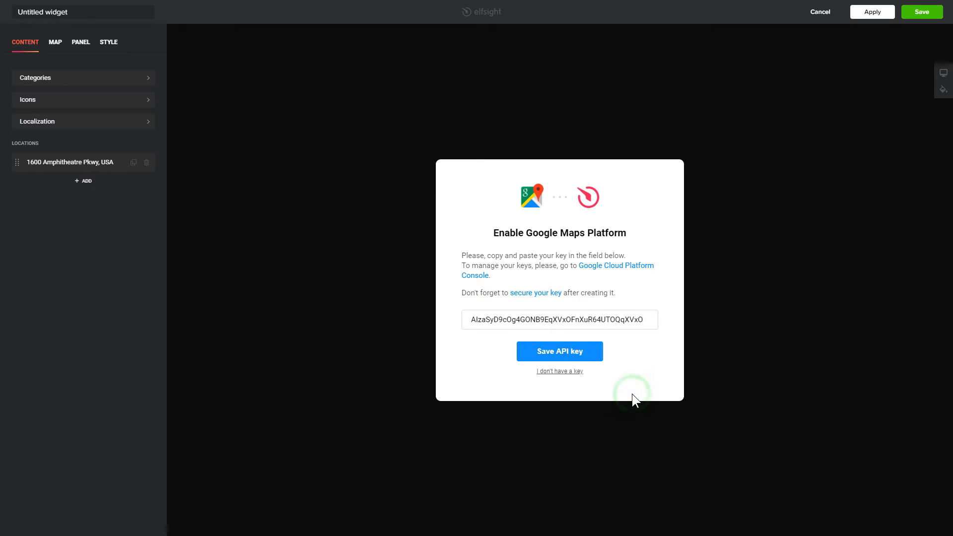
pyautogui.click(560, 352)
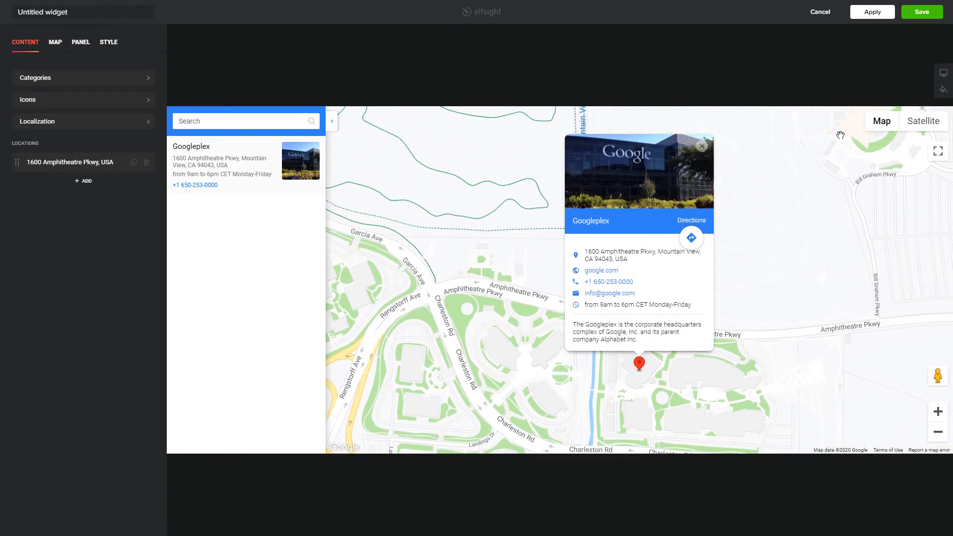
pyautogui.click(922, 12)
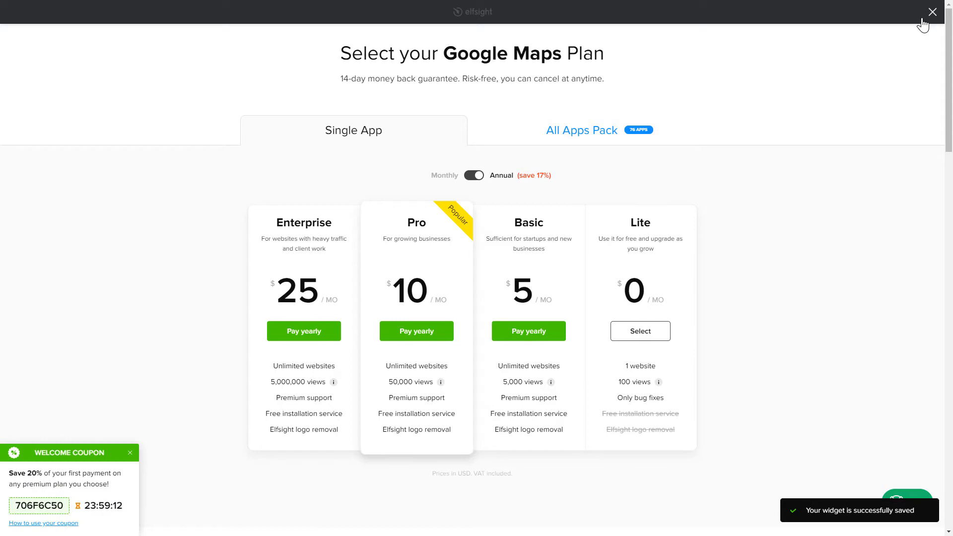
pyautogui.moveTo(796, 200)
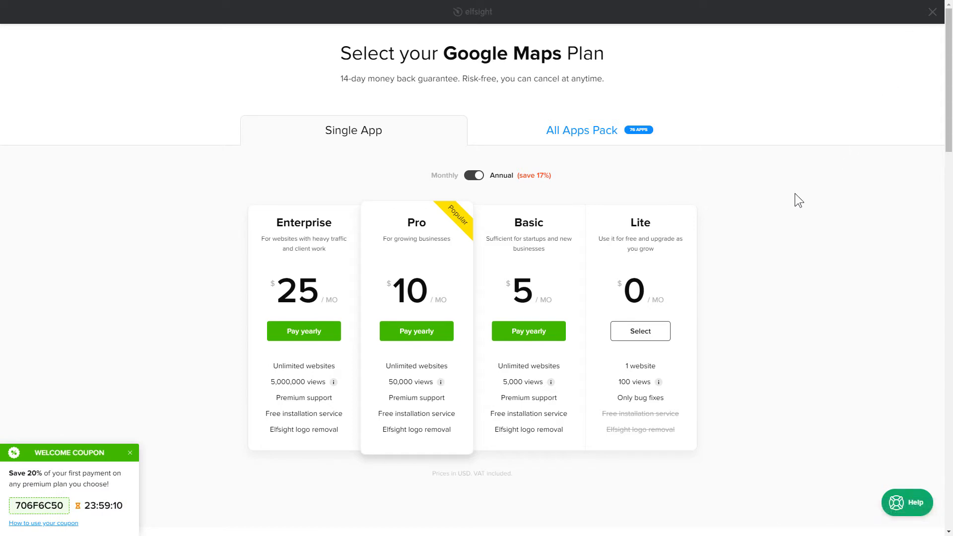
pyautogui.moveTo(322, 264)
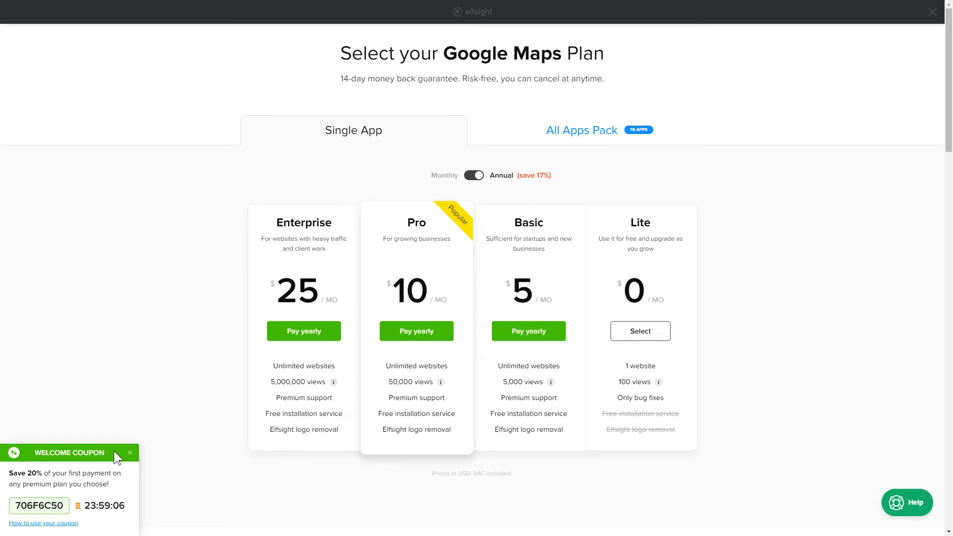
pyautogui.moveTo(332, 458)
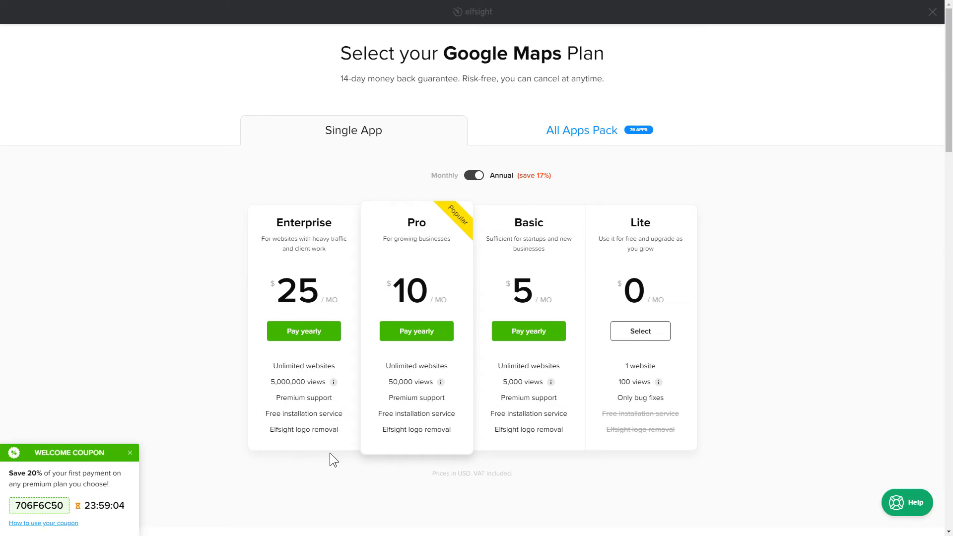
# Choose the free Lite plan and copy the widget's embed code
pyautogui.click(640, 331)
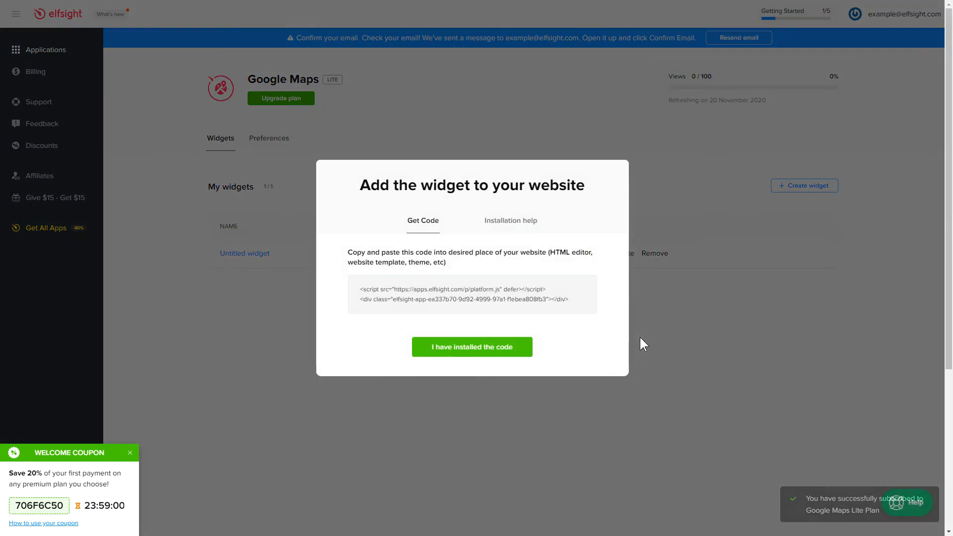
pyautogui.click(471, 294)
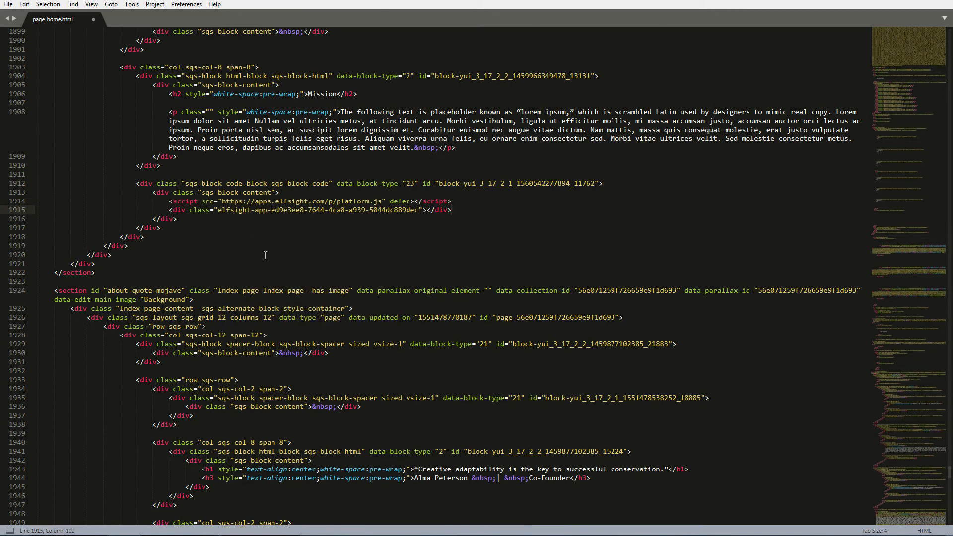
# Paste the Elfsight embed code below the Mission paragraph in page-home.html and save
pyautogui.click(6, 6)
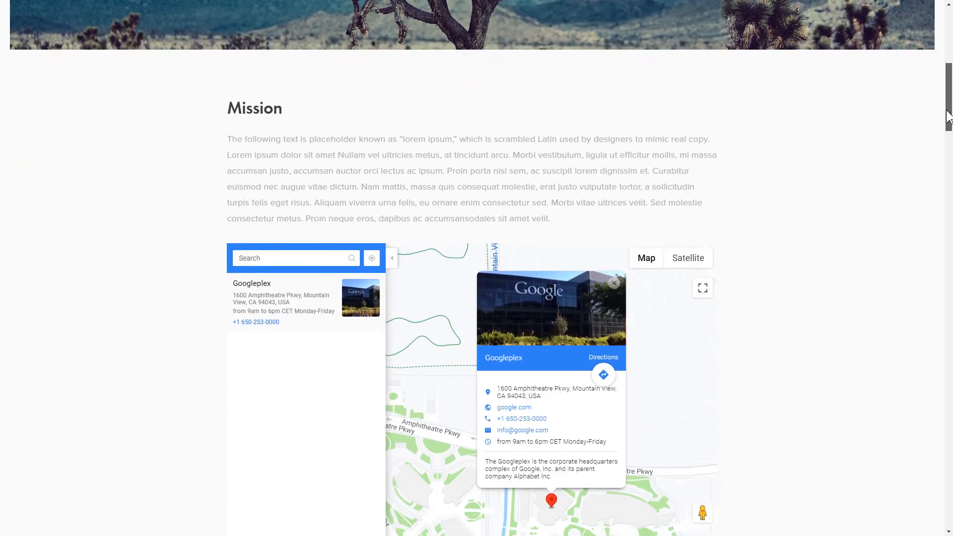
# Scroll the reloaded page down to the Googleplex map below the Mission section
pyautogui.scroll(-3)
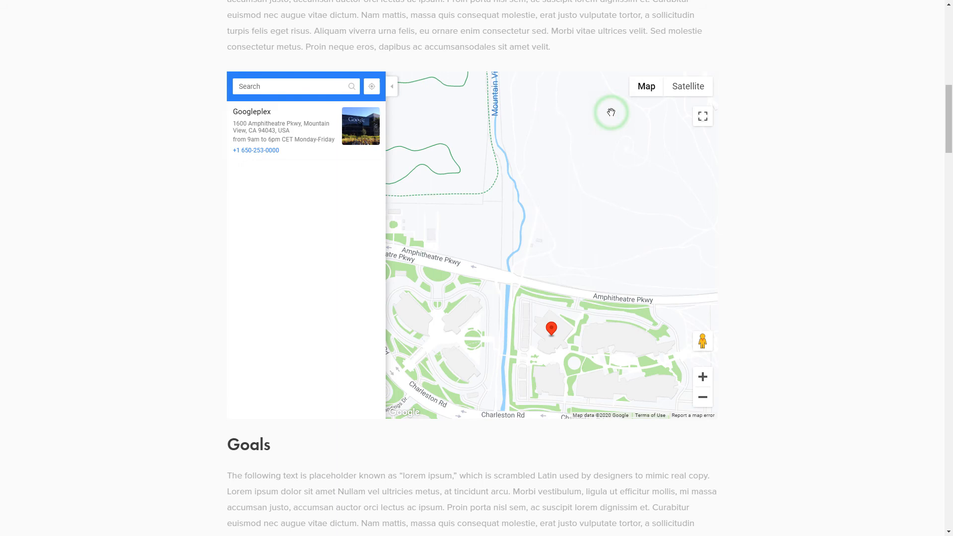